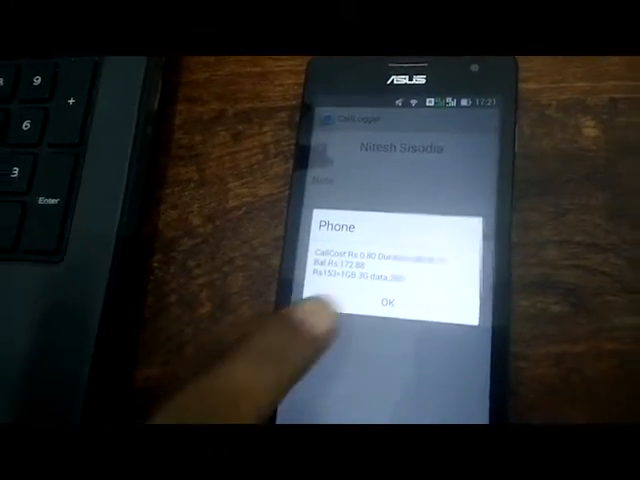
{"action": "left_click", "coordinate": [391, 302]}
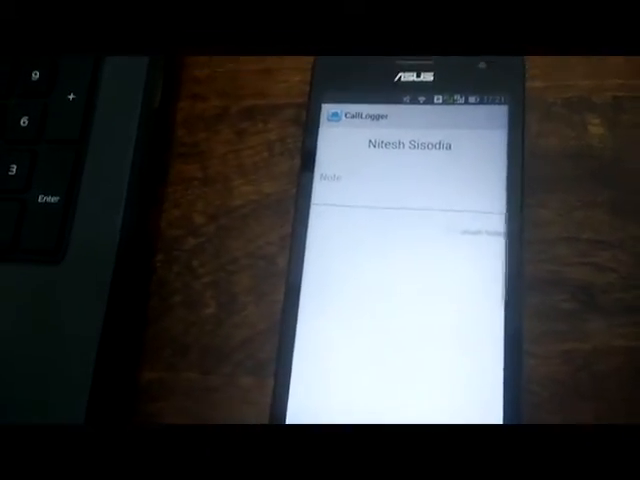
{"action": "left_click", "coordinate": [400, 195]}
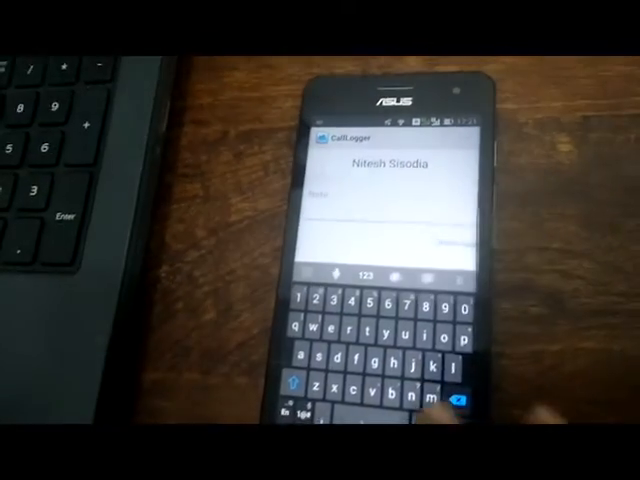